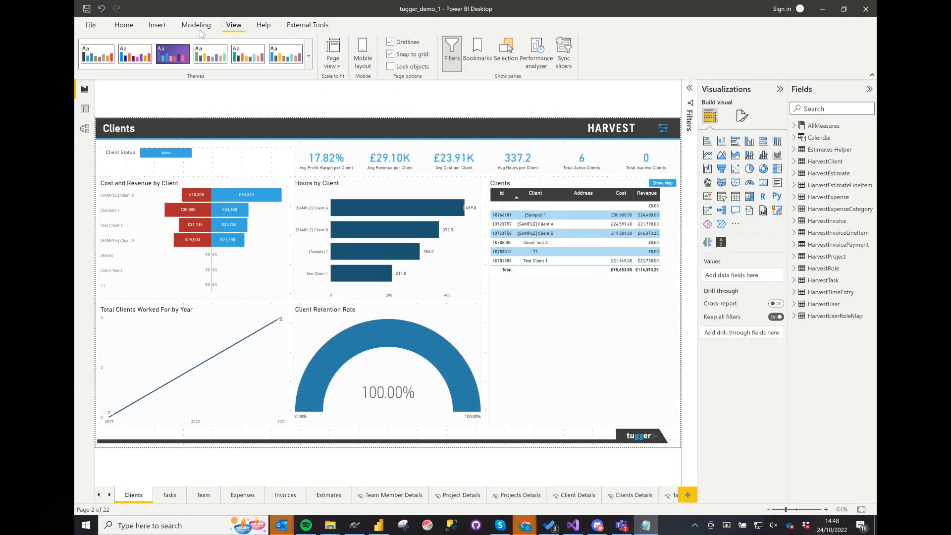
mouse_move(362, 51)
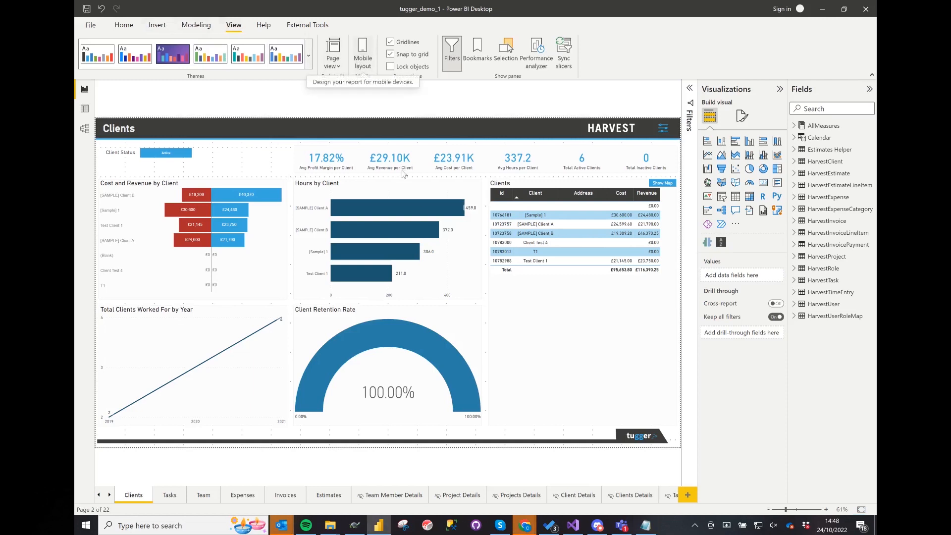
Switch the Clients report page to mobile layout from the View ribbon
left_click(363, 51)
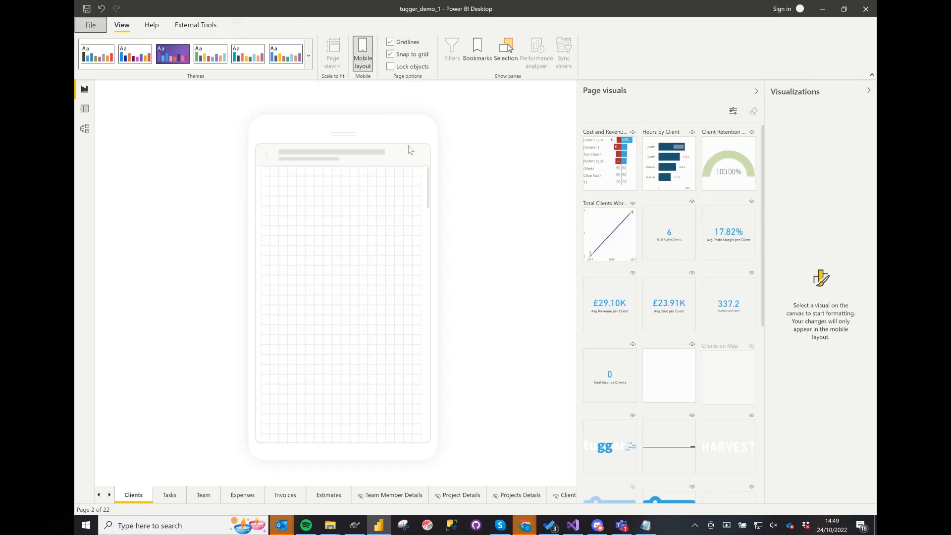
mouse_move(579, 242)
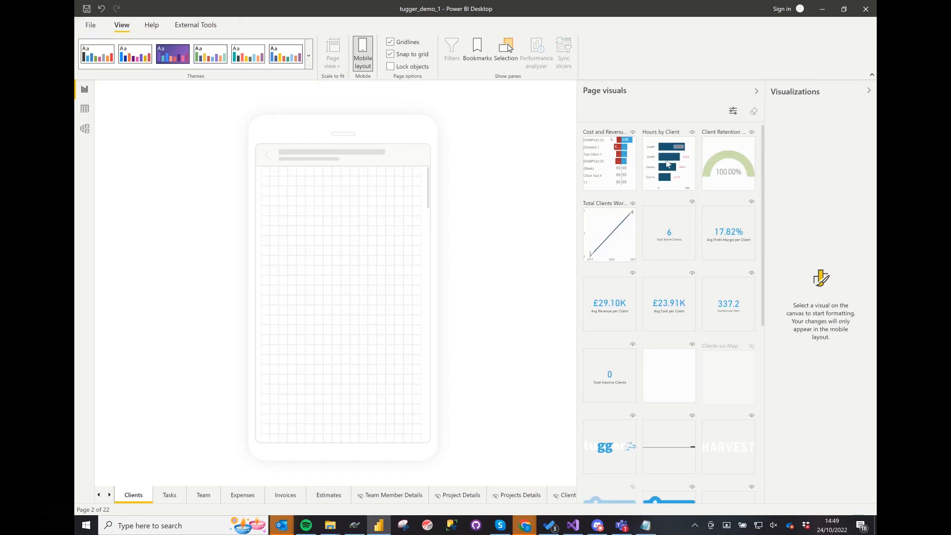
left_click(733, 112)
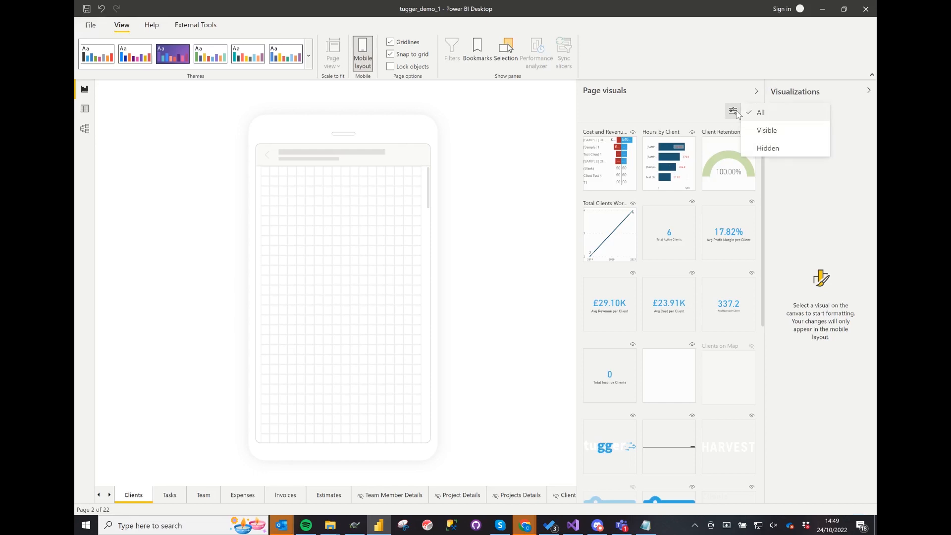
left_click(731, 112)
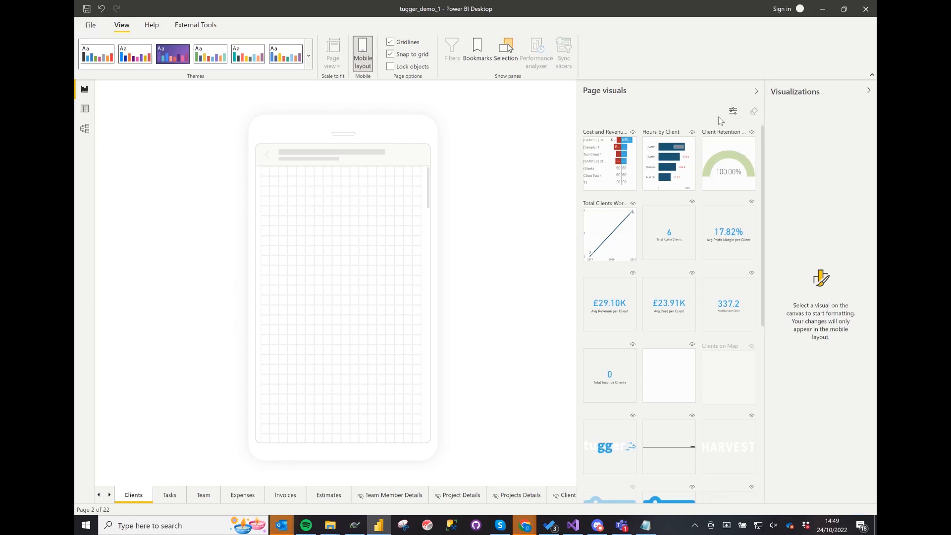
mouse_move(450, 217)
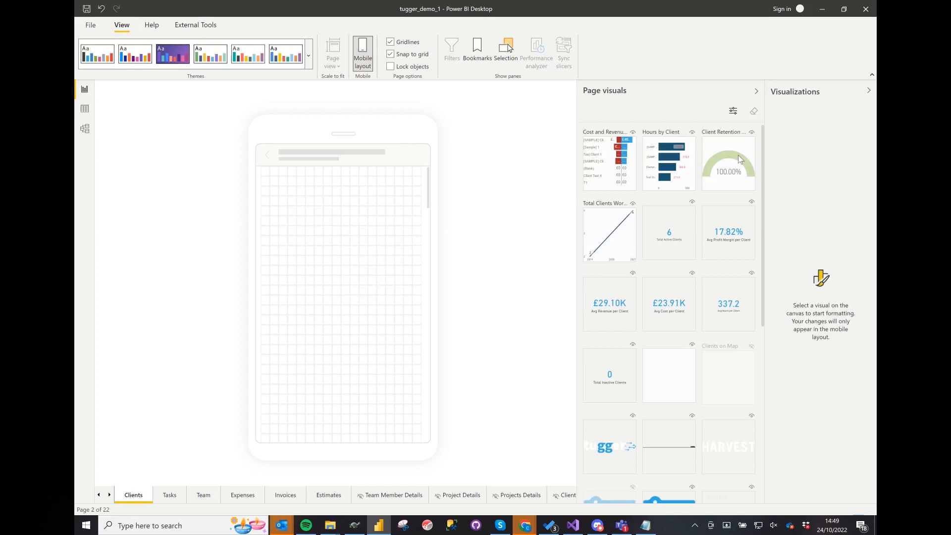
mouse_move(739, 158)
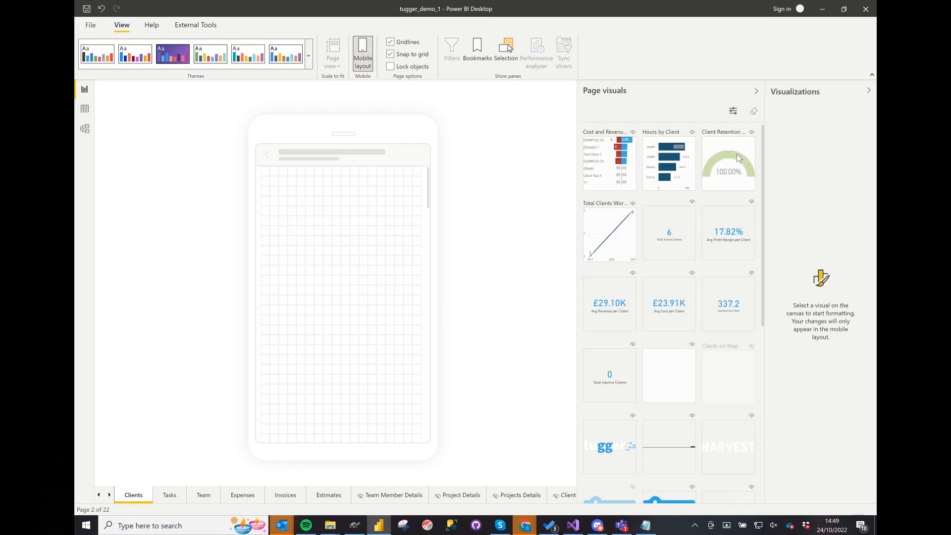
mouse_move(660, 230)
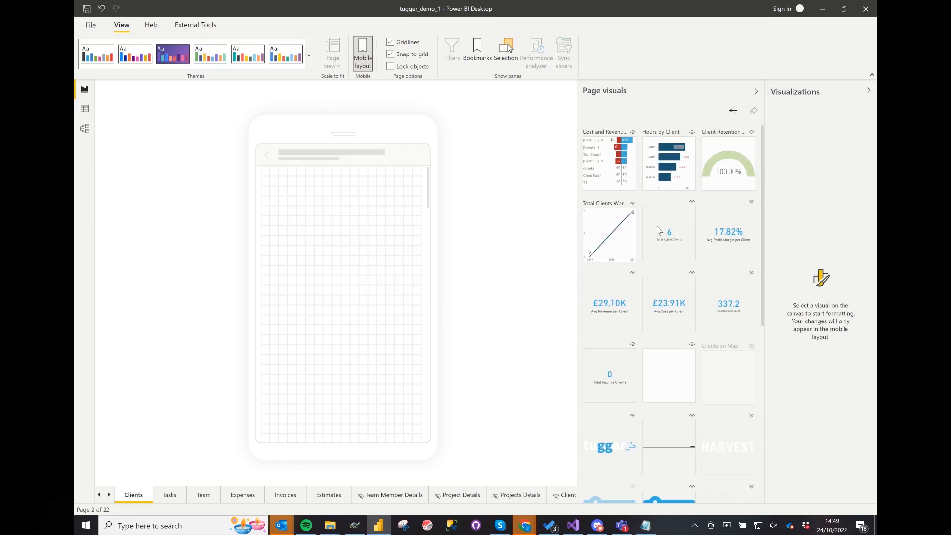
mouse_move(676, 235)
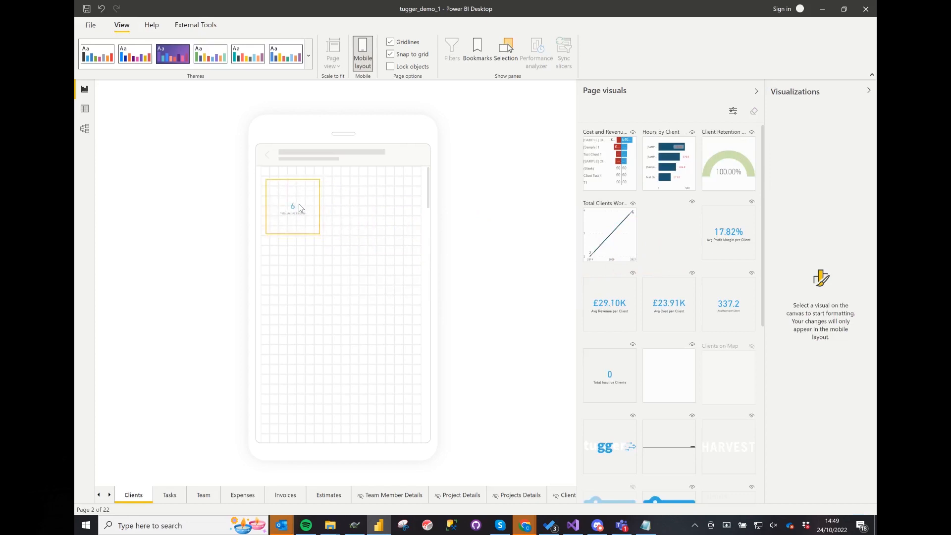
Reduce the Total Active Clients card's category label to font size 8 so it shows in full
left_click(291, 205)
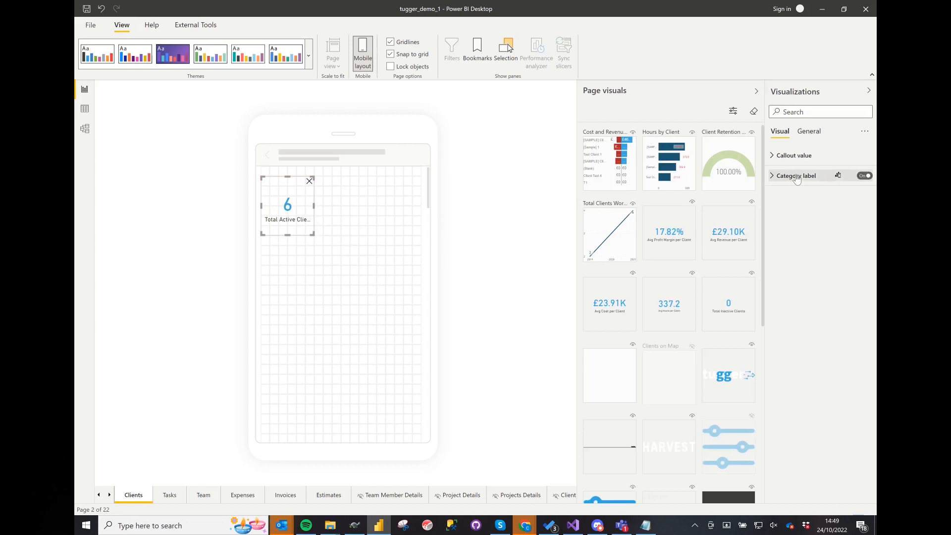
left_click(796, 176)
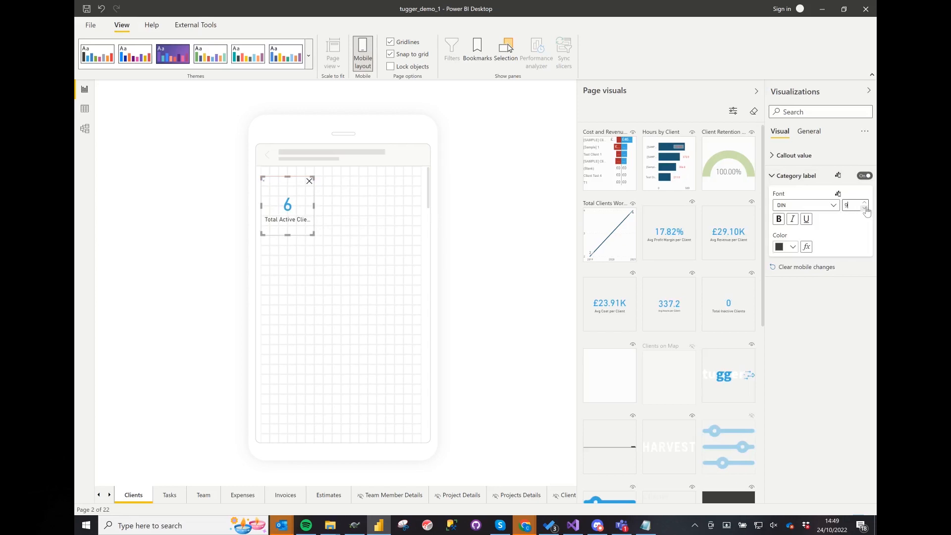
left_click(389, 208)
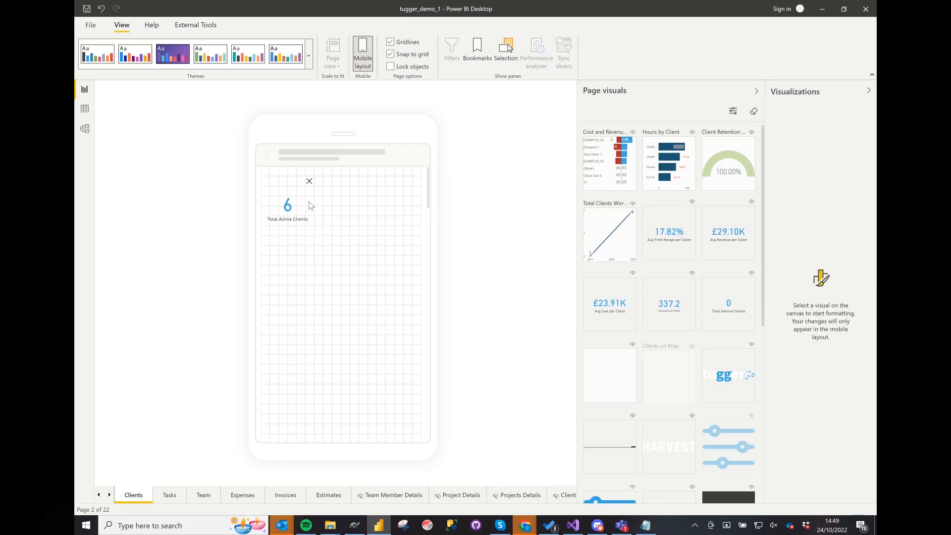
left_click(287, 205)
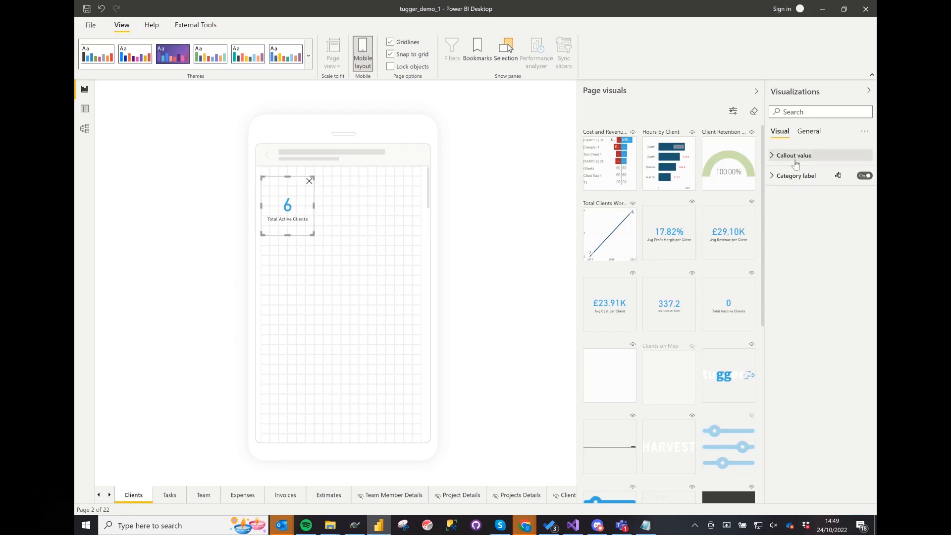
left_click(795, 175)
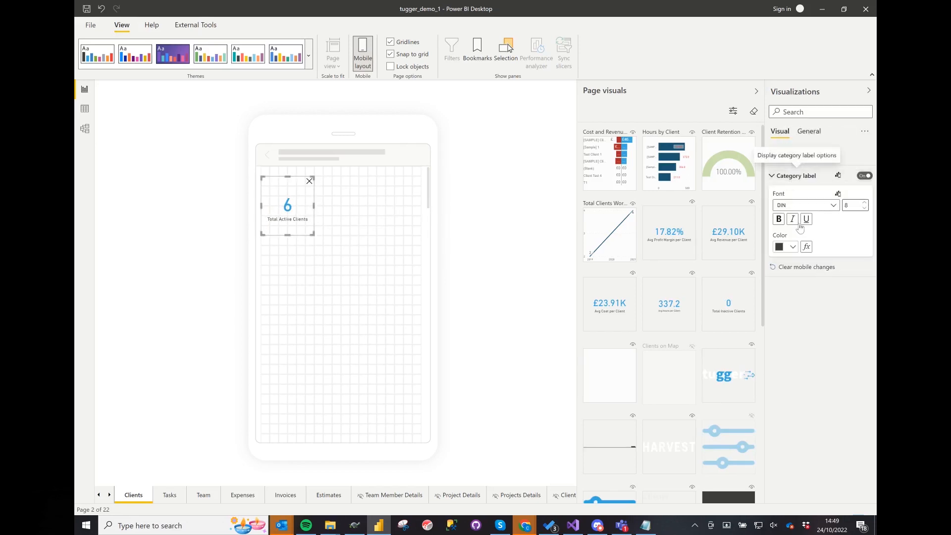
left_click(791, 247)
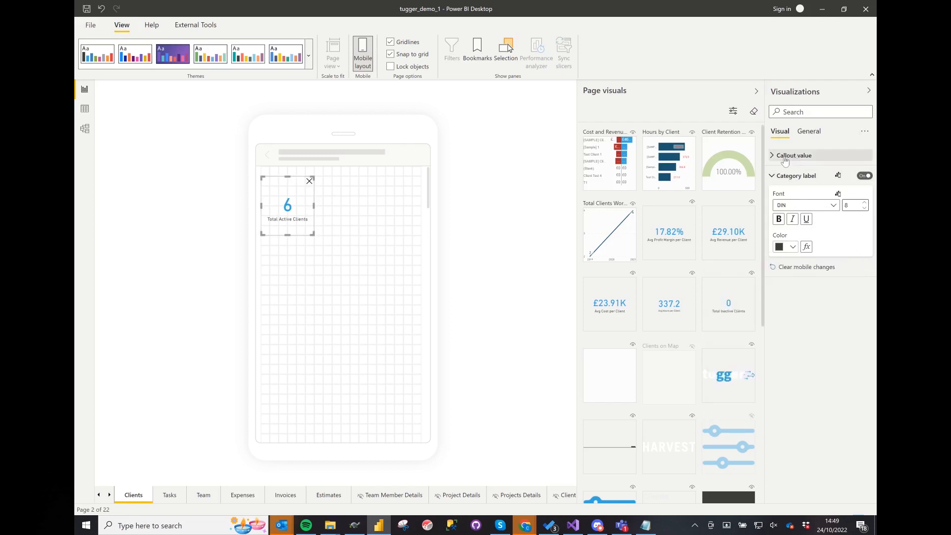
left_click(793, 155)
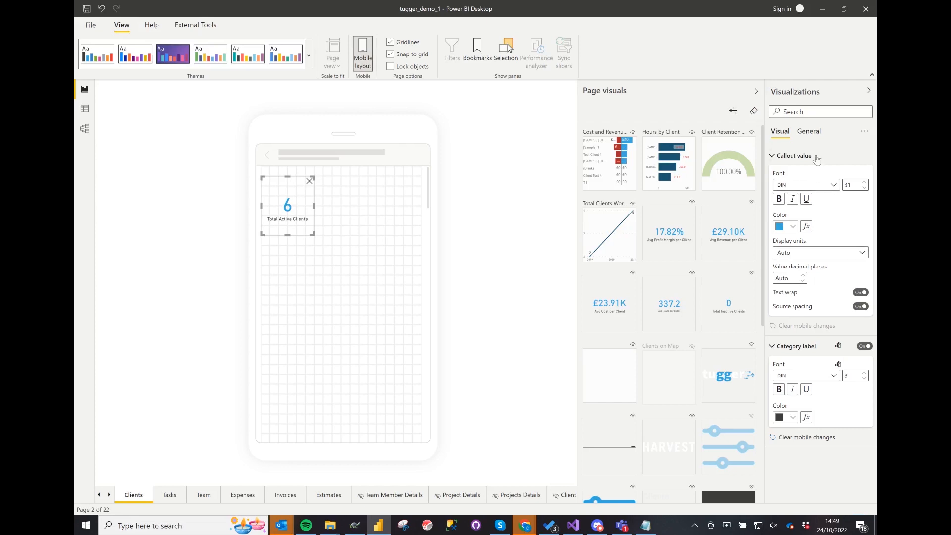
left_click(808, 131)
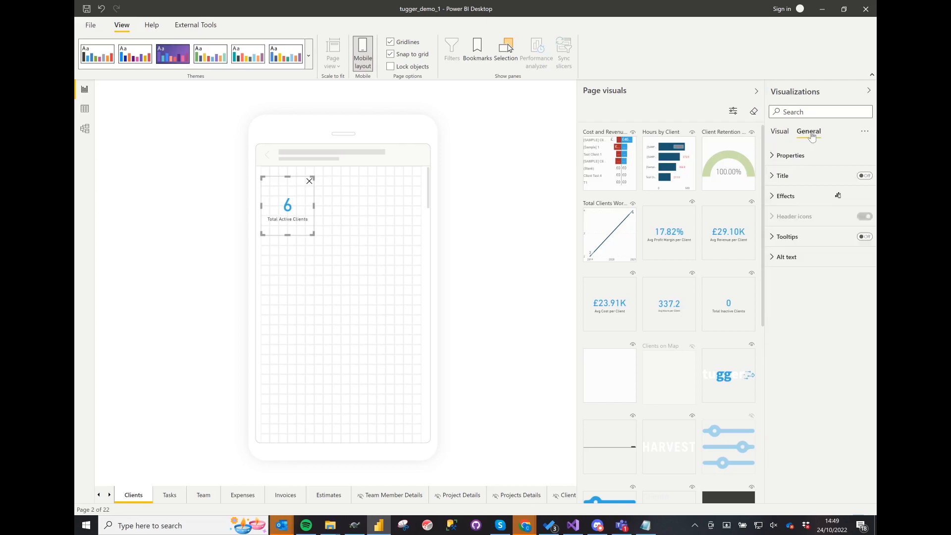
Give the Total Active Clients card a light grey background under General > Effects
left_click(784, 195)
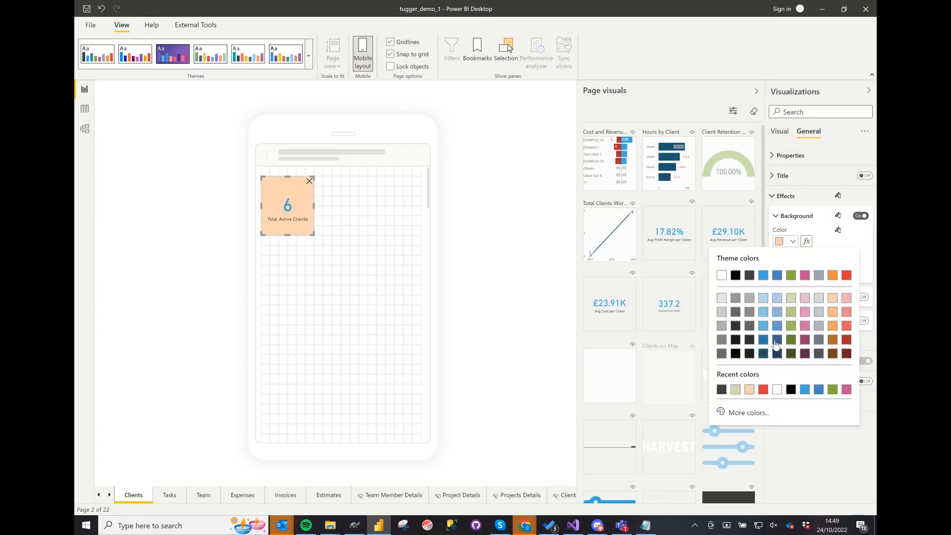
mouse_move(817, 301)
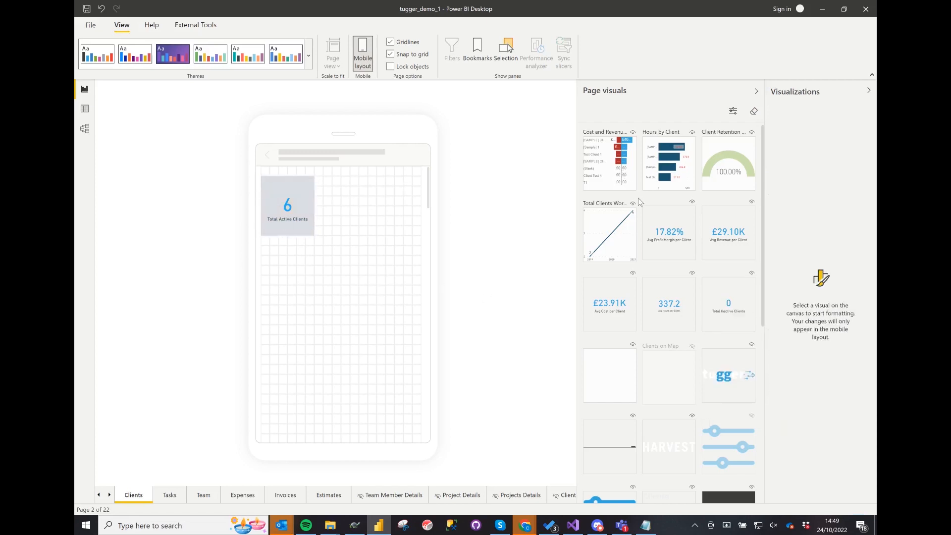
mouse_move(739, 310)
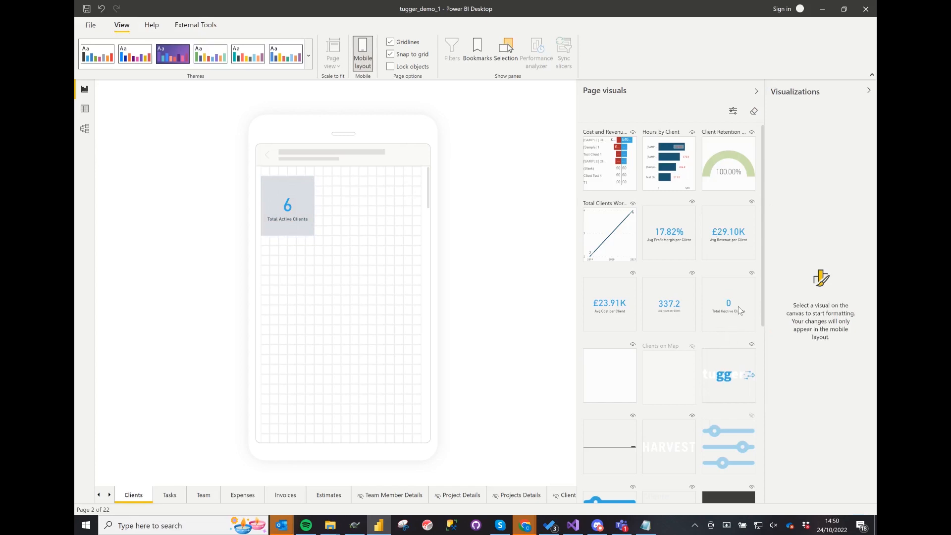
mouse_move(684, 318)
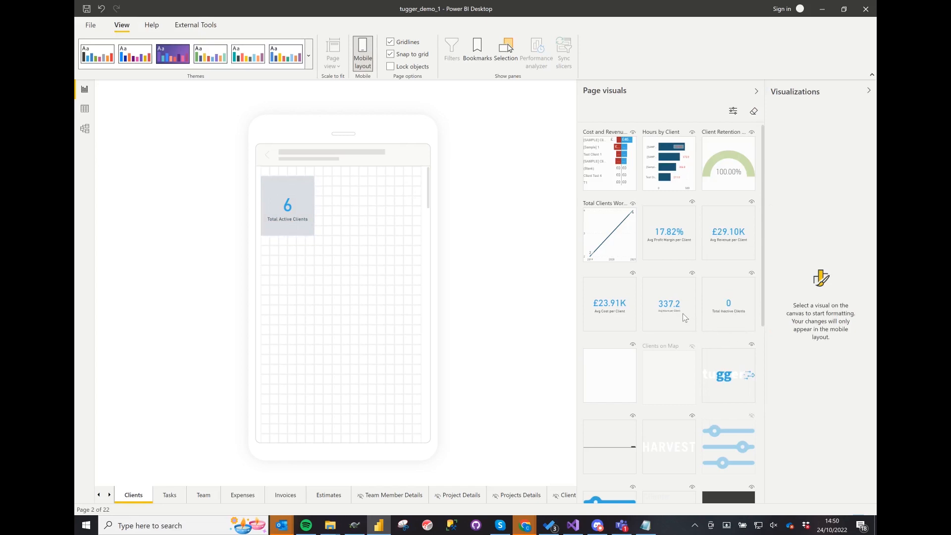
Place the Avg Hours per Client card beside the active clients card on the phone canvas
left_click_drag(668, 303, 348, 207)
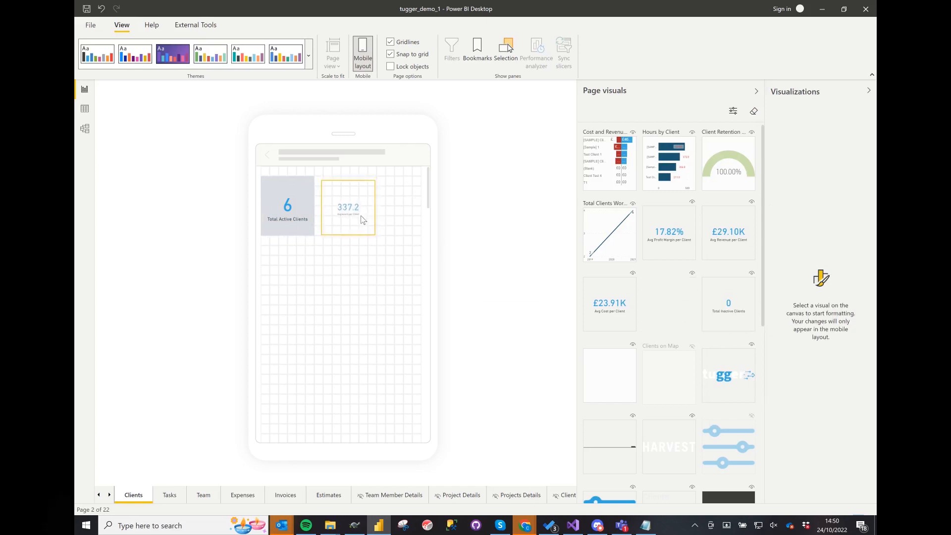
left_click(348, 205)
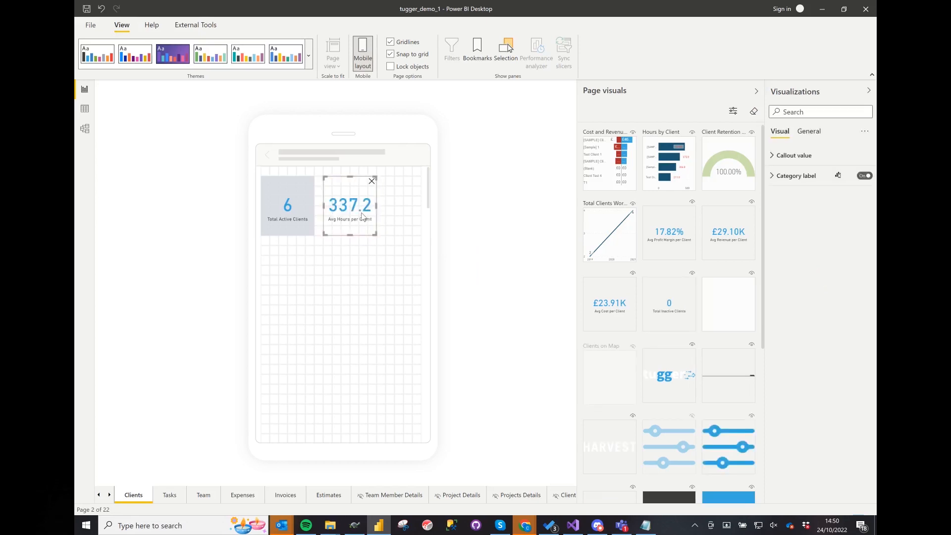
left_click(380, 258)
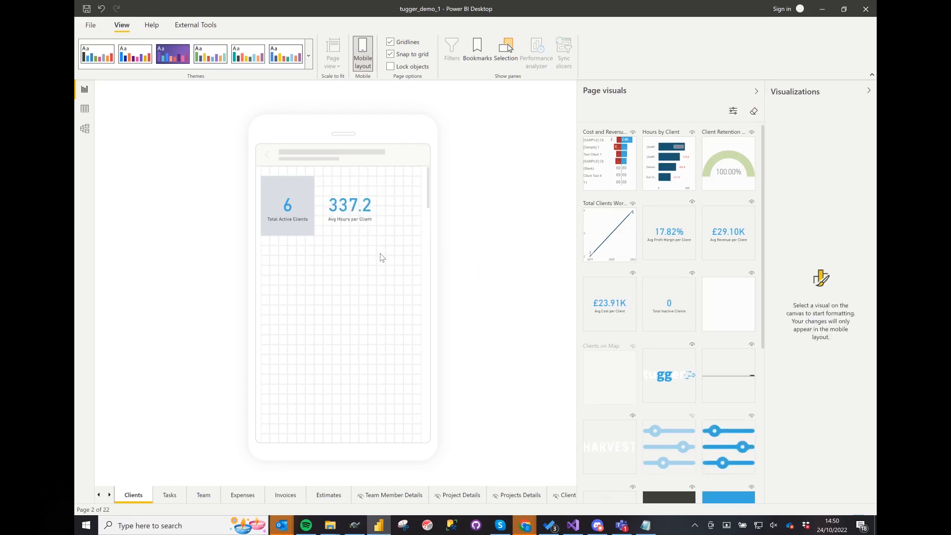
left_click(350, 204)
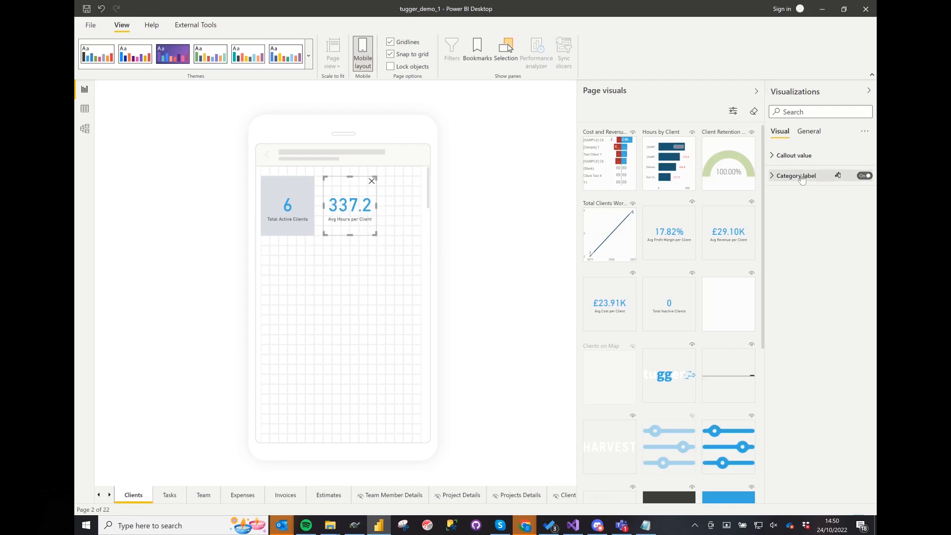
Turn on the Avg Hours per Client card's background and make it grey
left_click(808, 131)
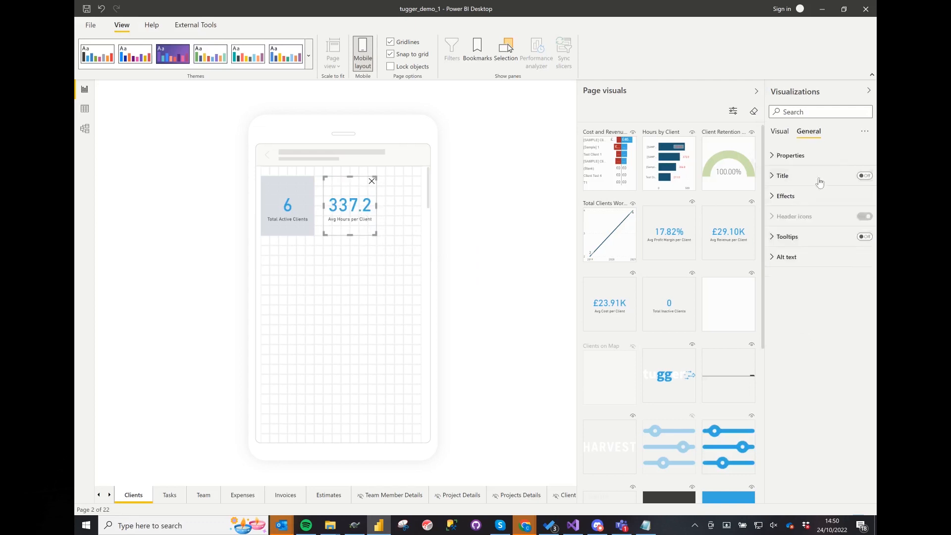
left_click(785, 196)
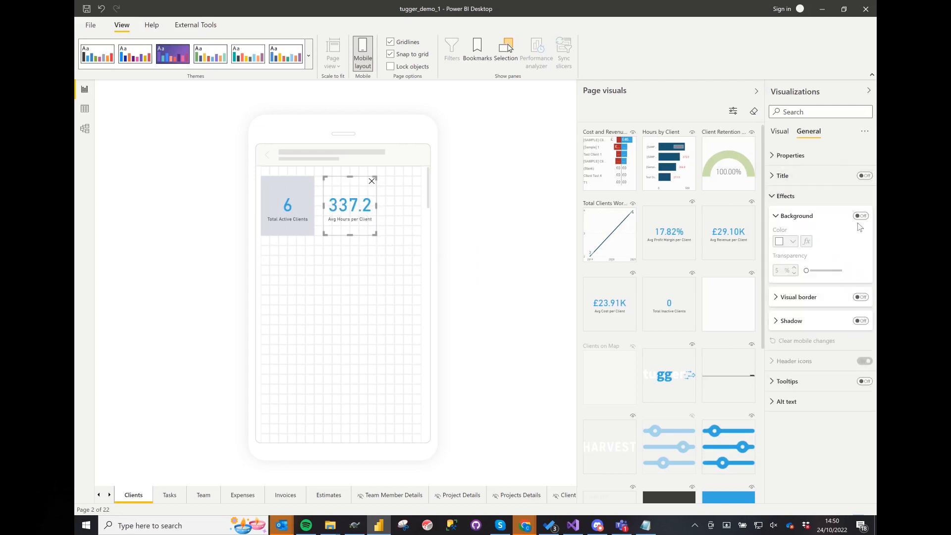
left_click(860, 217)
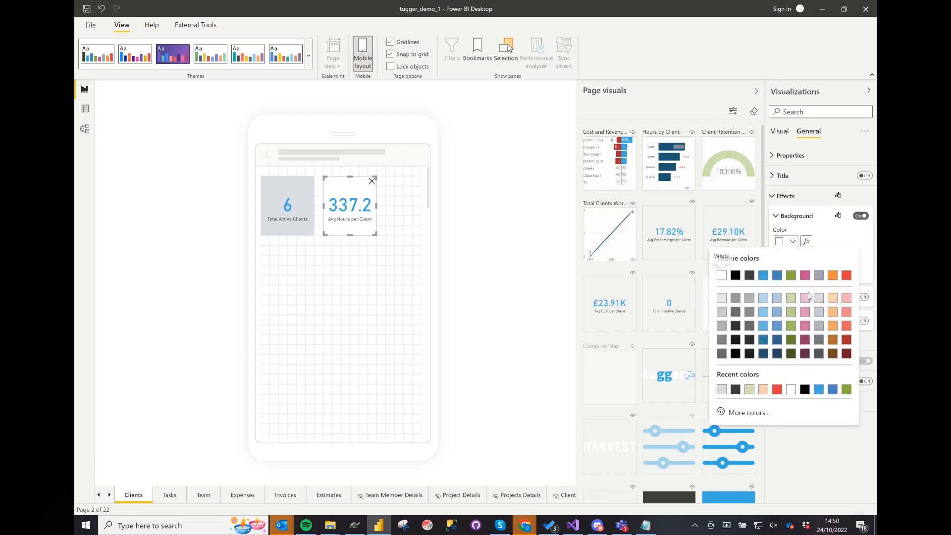
left_click(720, 274)
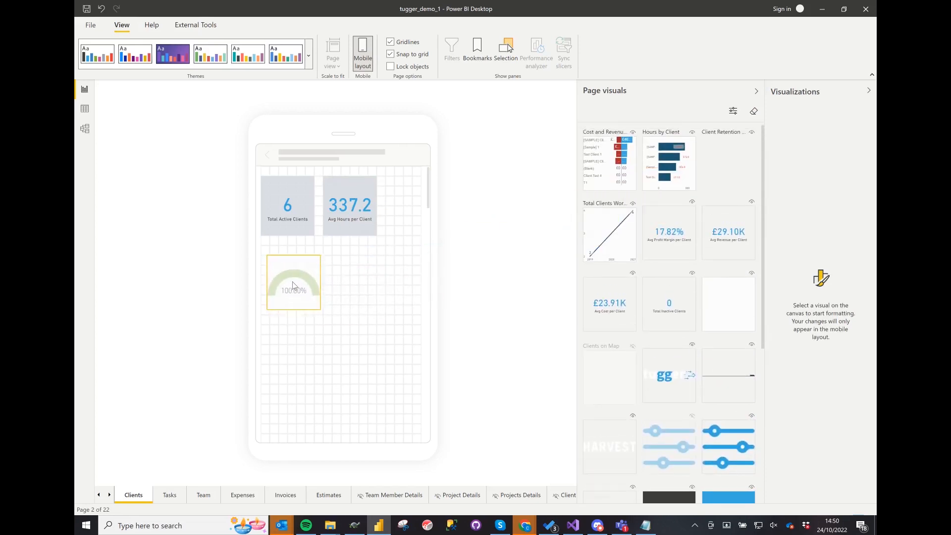
Place the Client Retention gauge below the two cards and set its fill colour to blue
left_click_drag(293, 282, 288, 272)
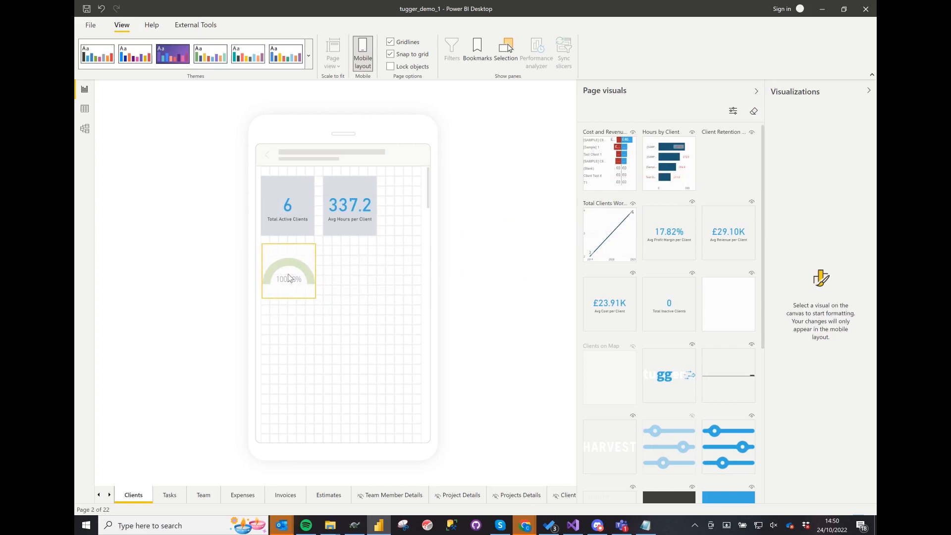
left_click(289, 271)
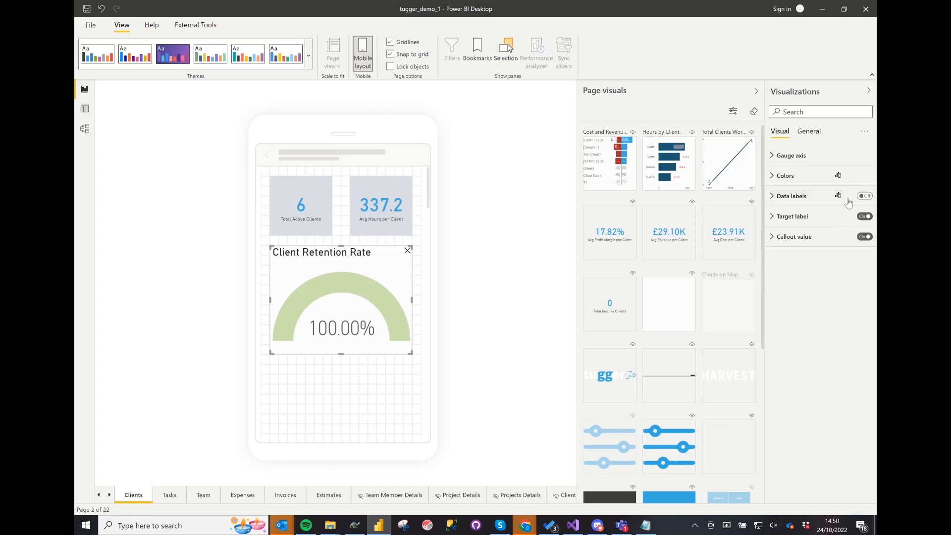
left_click(785, 175)
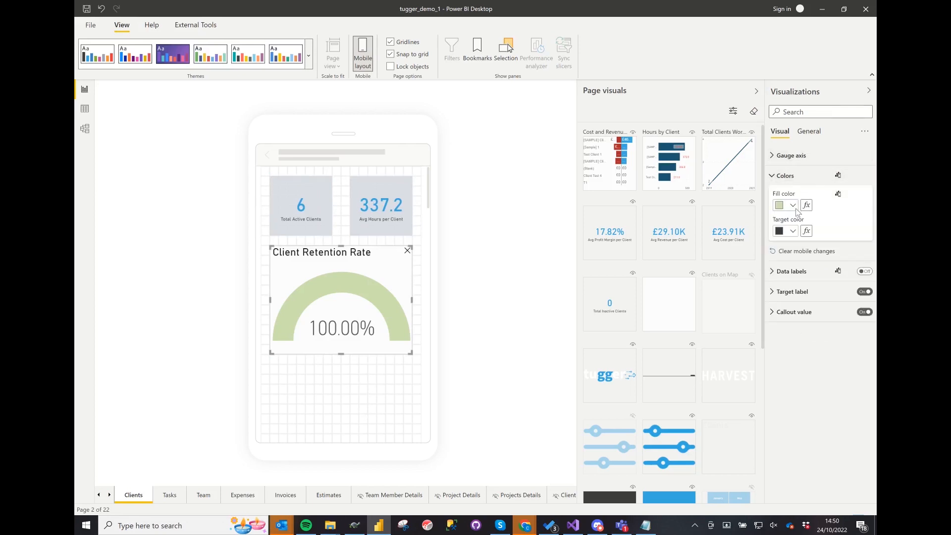
left_click(792, 205)
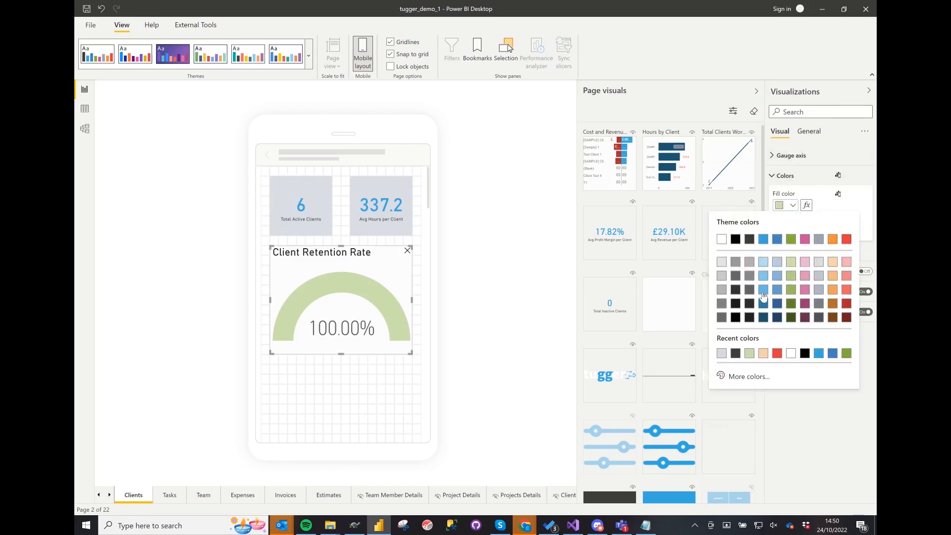
left_click(763, 289)
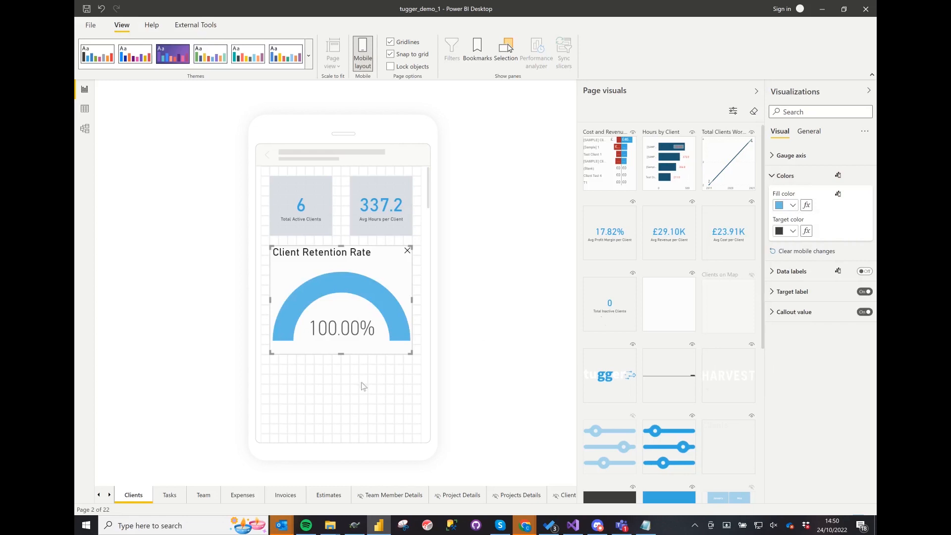
mouse_move(800, 277)
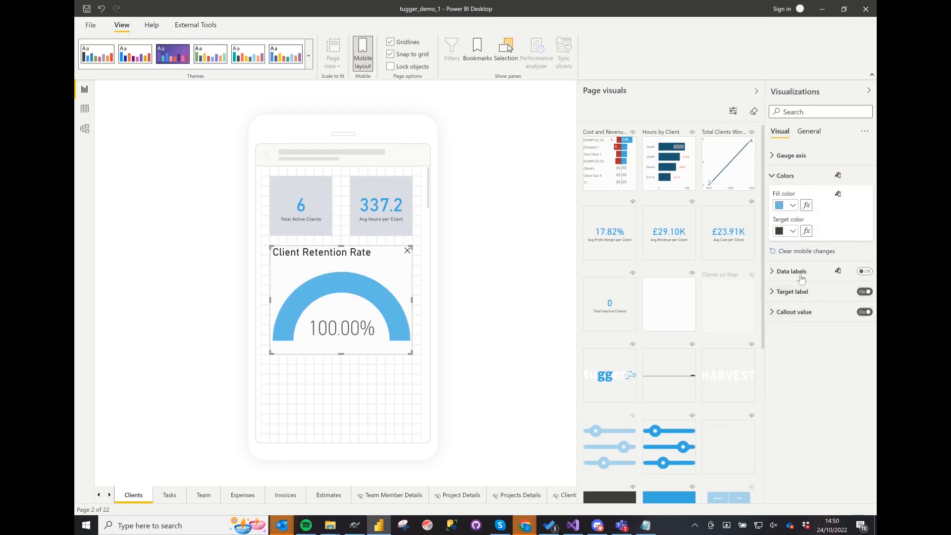